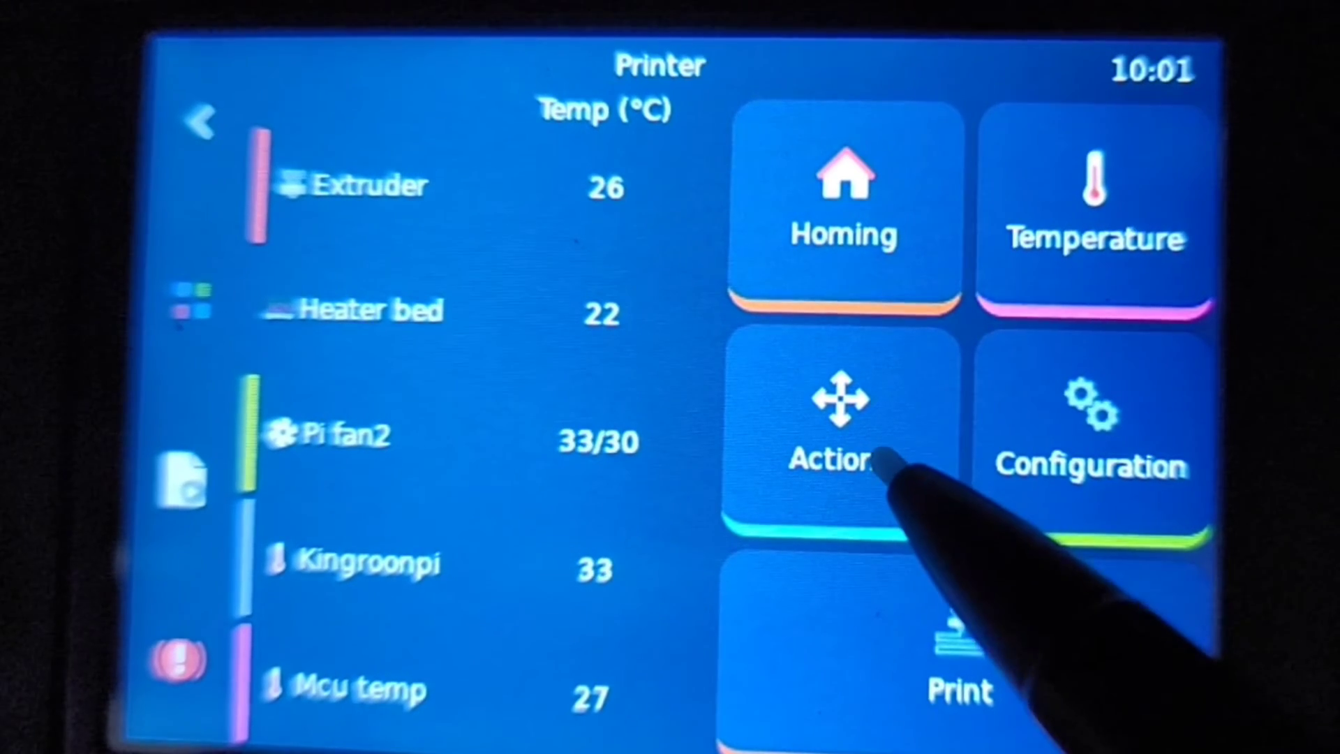
# - Reach the Extrude controls via Actions and start heating the extruder to 220°
pyautogui.click(842, 427)
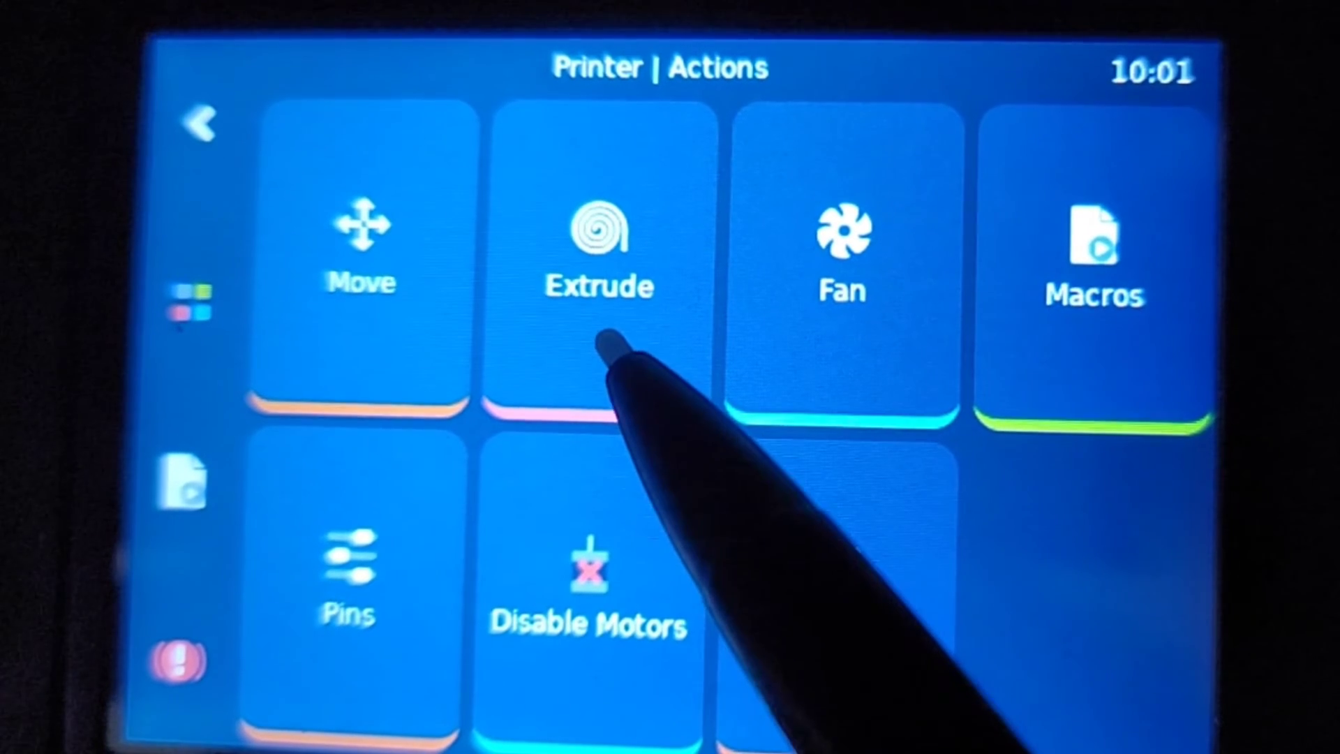
pyautogui.click(599, 256)
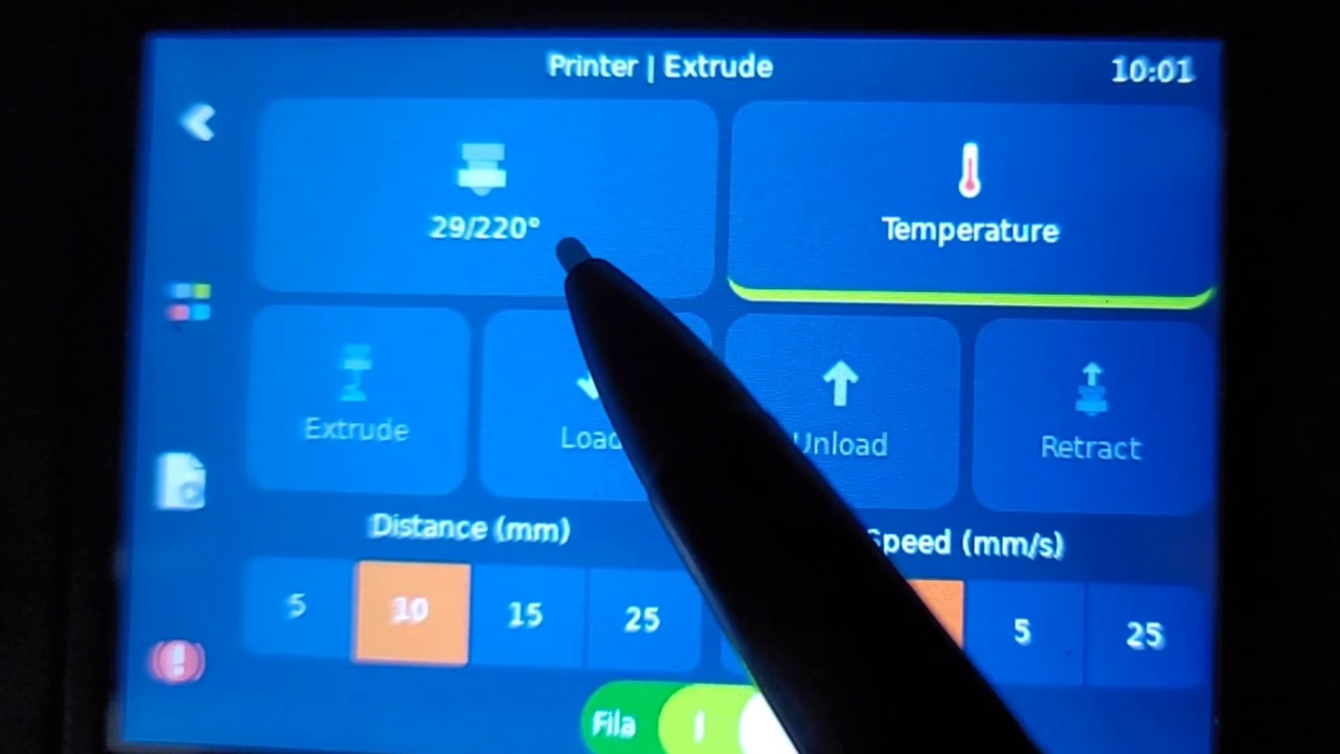
pyautogui.click(901, 631)
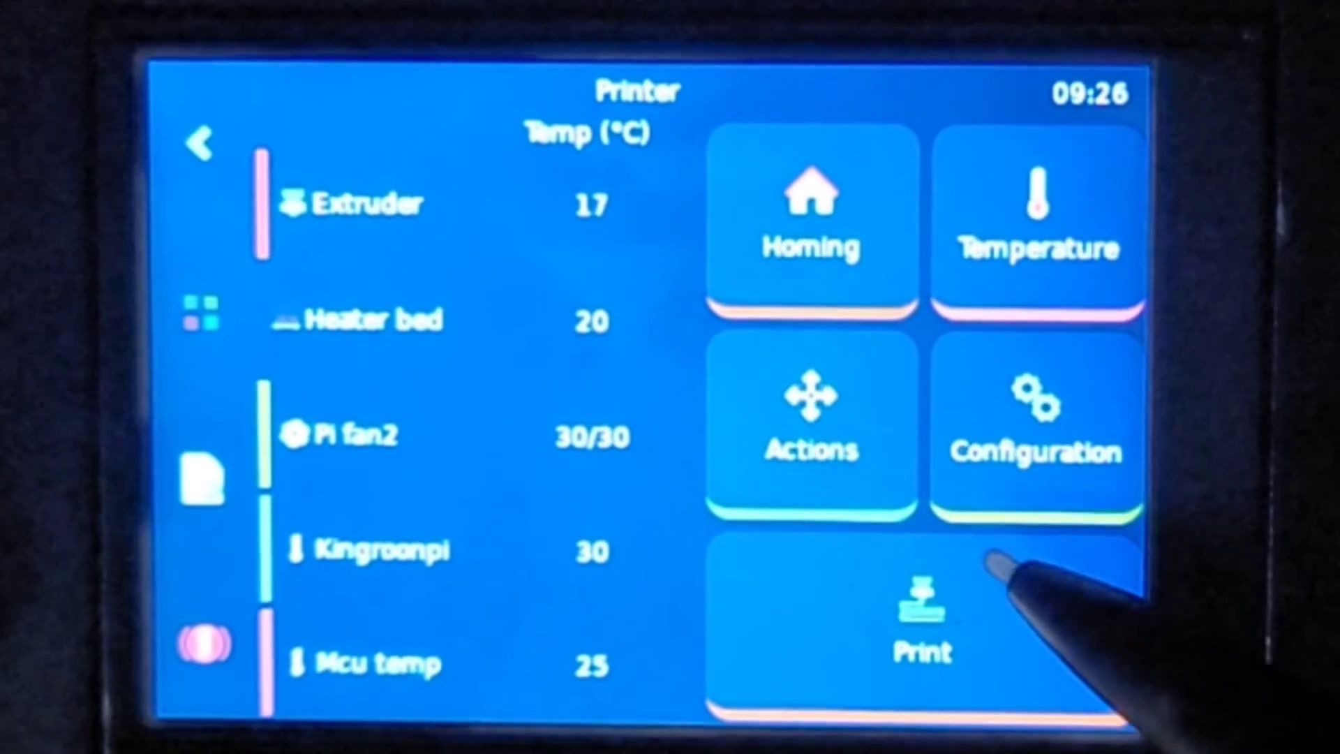
pyautogui.moveTo(812, 419)
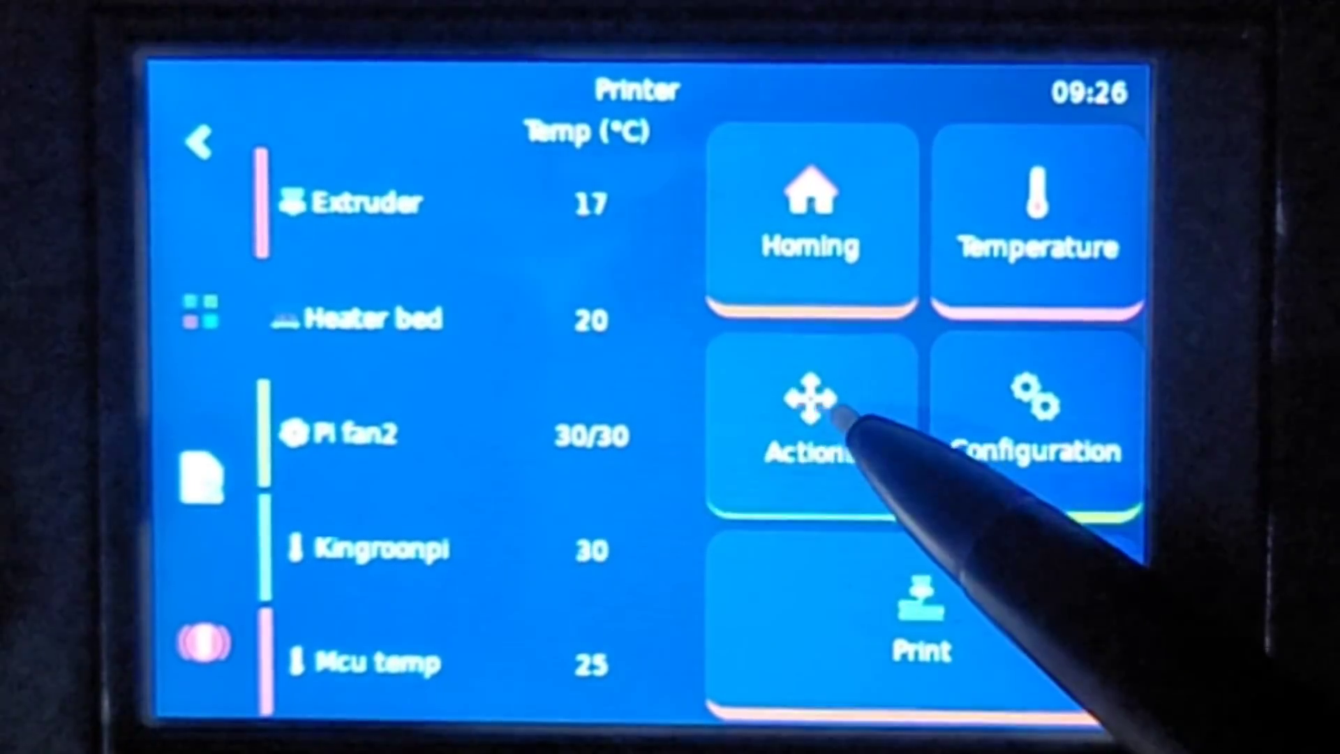
# - Reach the Extrude controls via Actions with the extruder cold at 17°
pyautogui.click(810, 418)
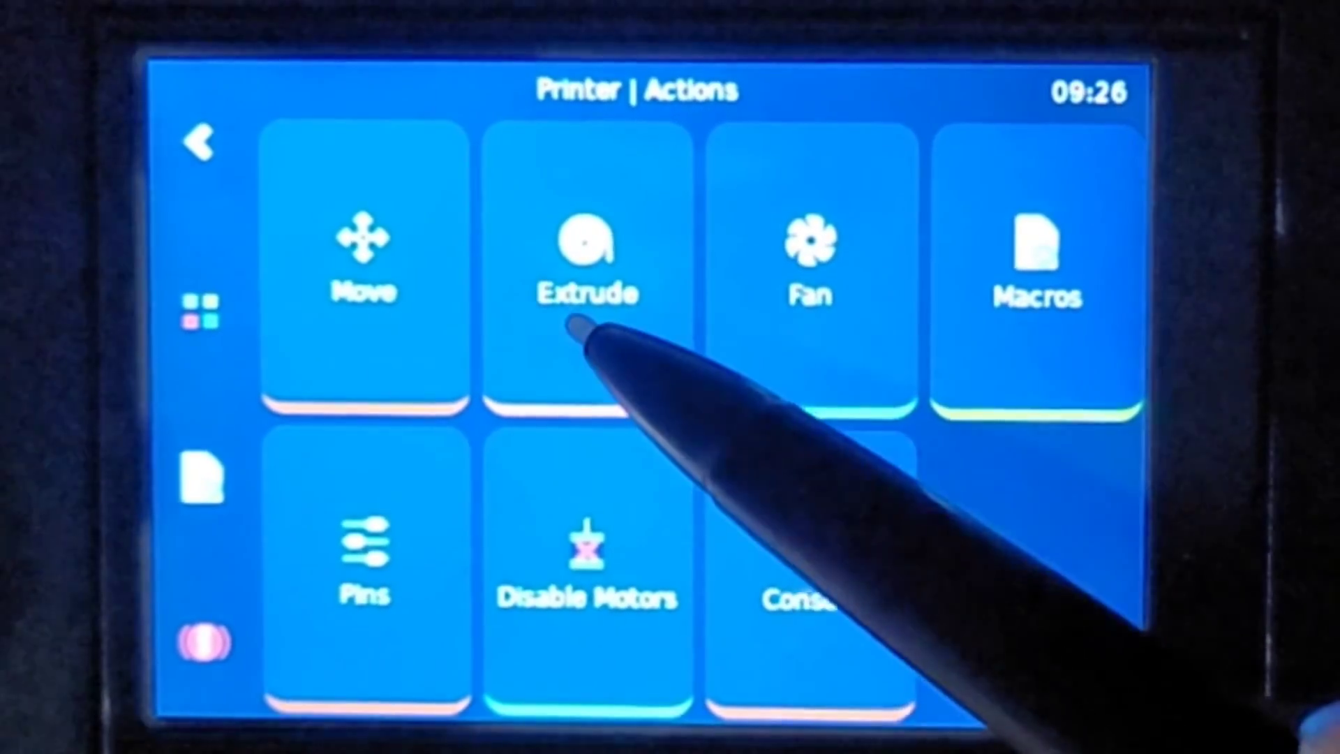
pyautogui.click(588, 265)
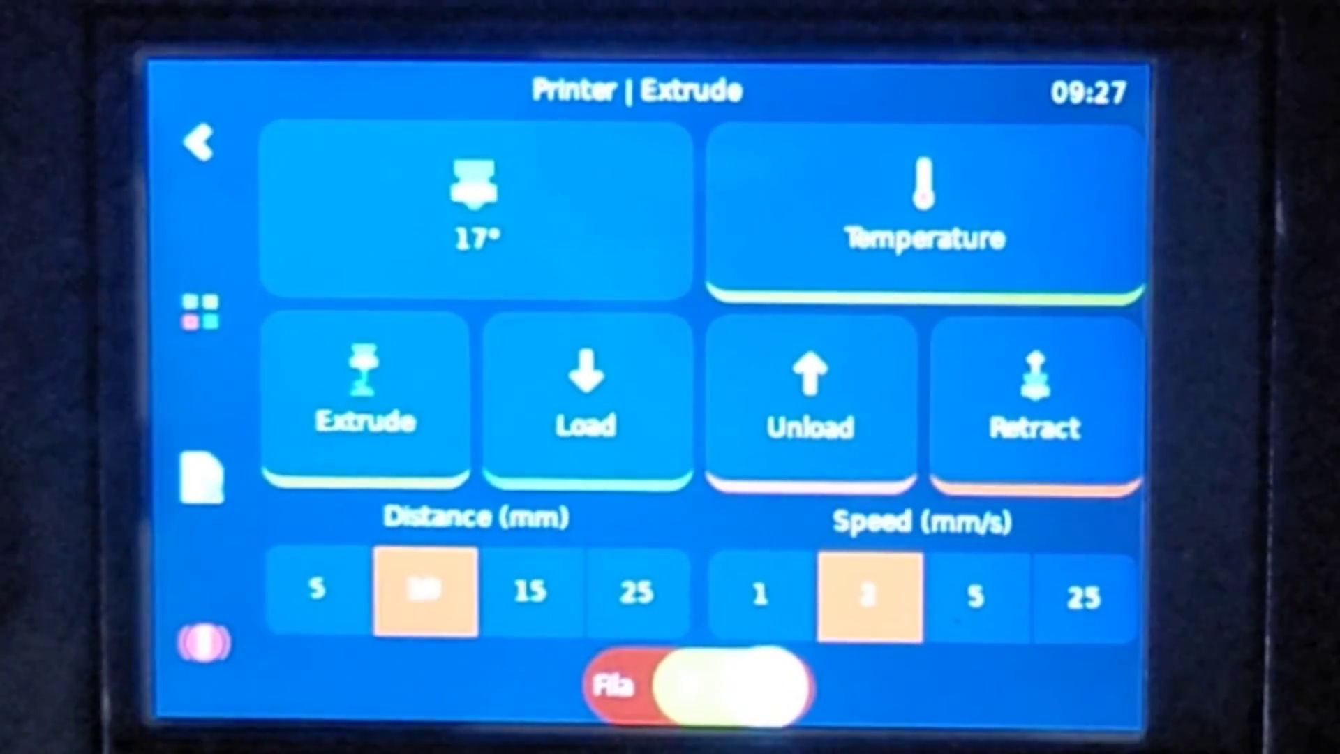